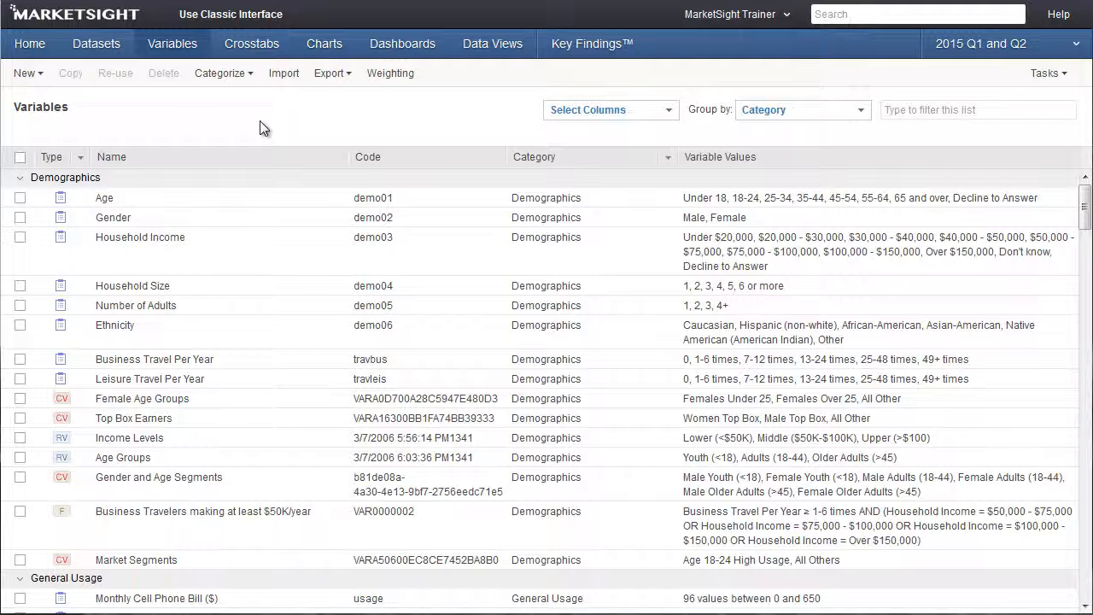
Step: Begin a new Filter variable from the Variables toolbar's New menu
{"action": "left_click", "coordinate": [24, 72]}
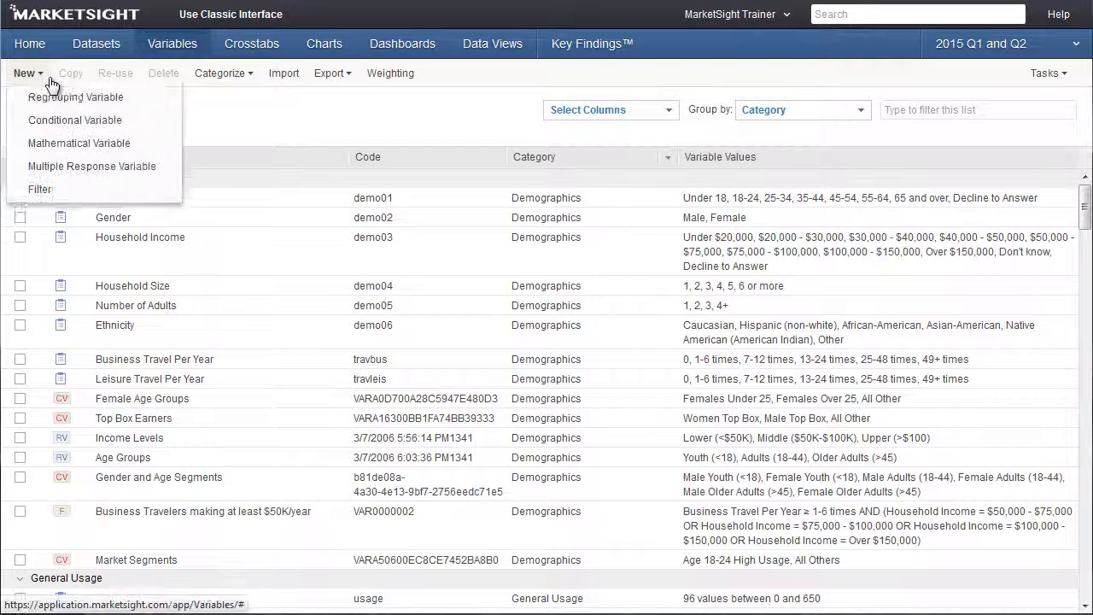
{"action": "left_click", "coordinate": [75, 95]}
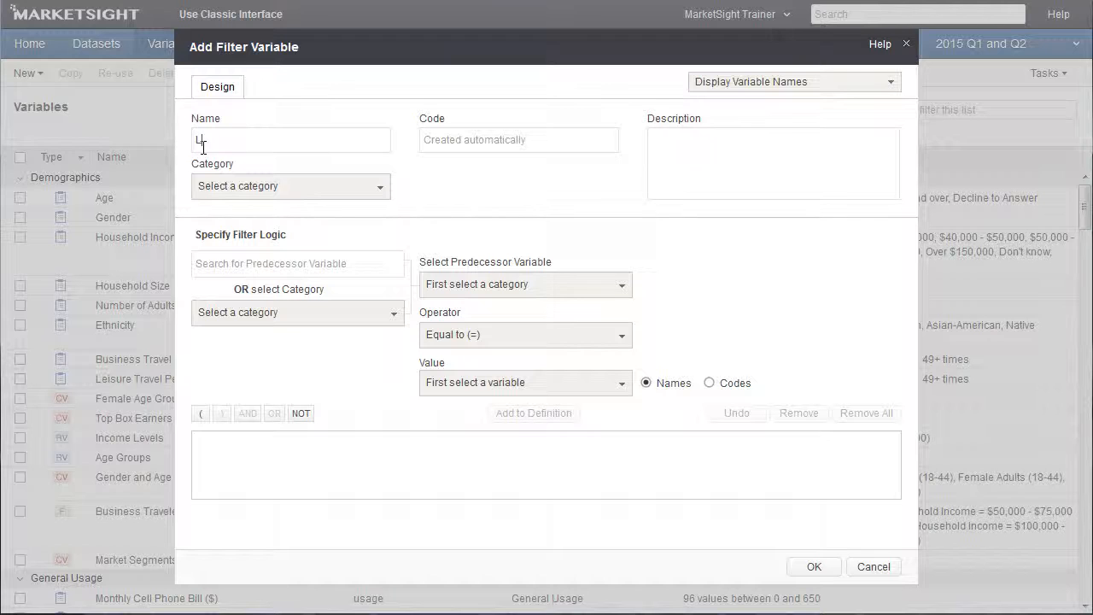
Step: Name the variable 'Large Households' and file it under the Demographics category
{"action": "type", "text": "Large Households"}
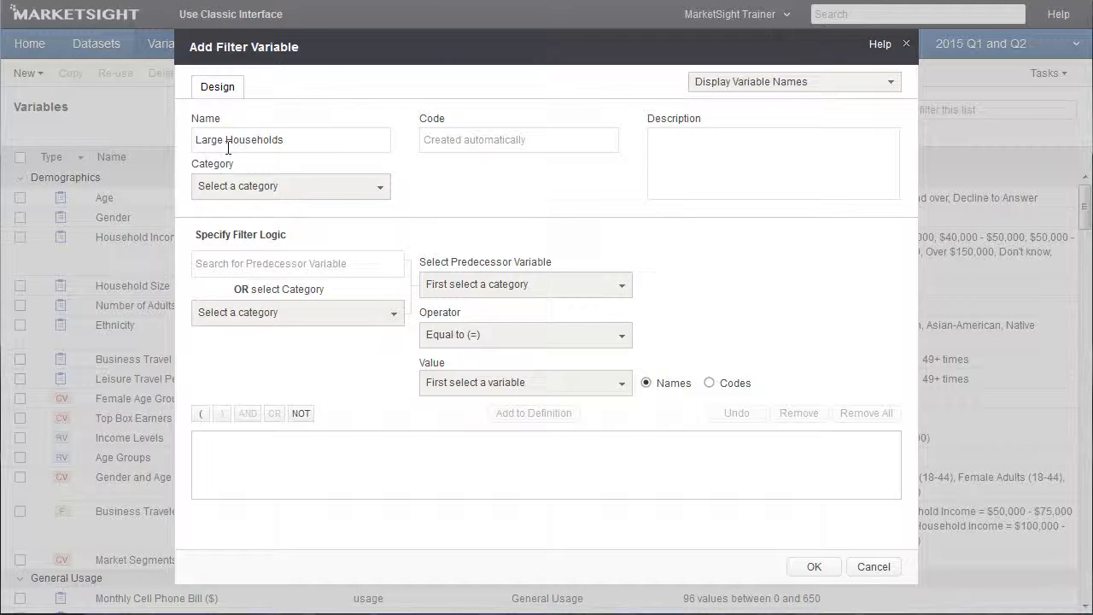
{"action": "left_click", "coordinate": [290, 184]}
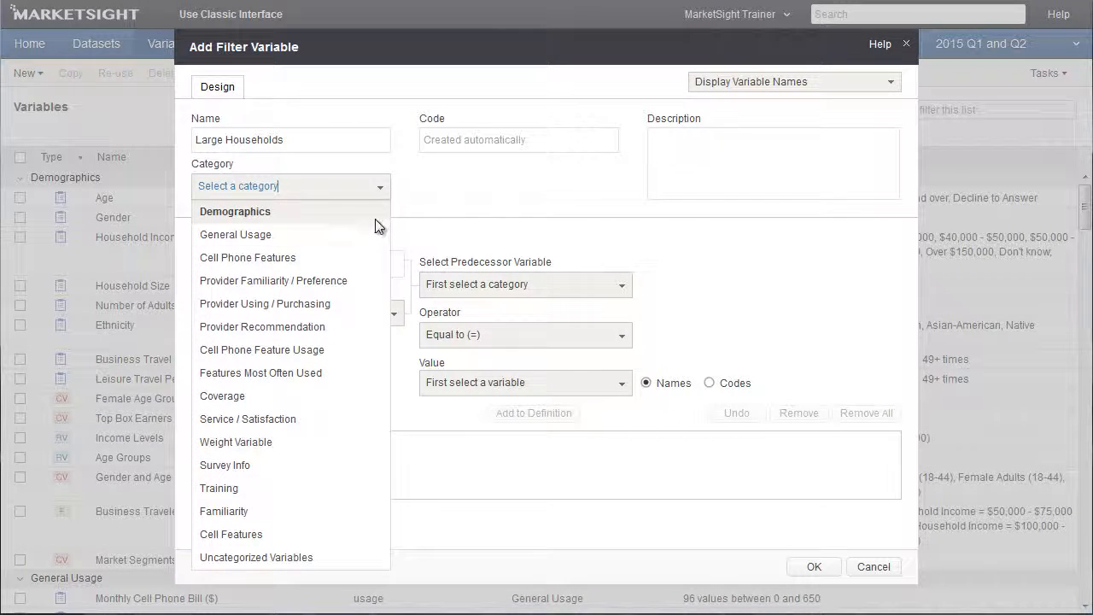
{"action": "left_click", "coordinate": [236, 211]}
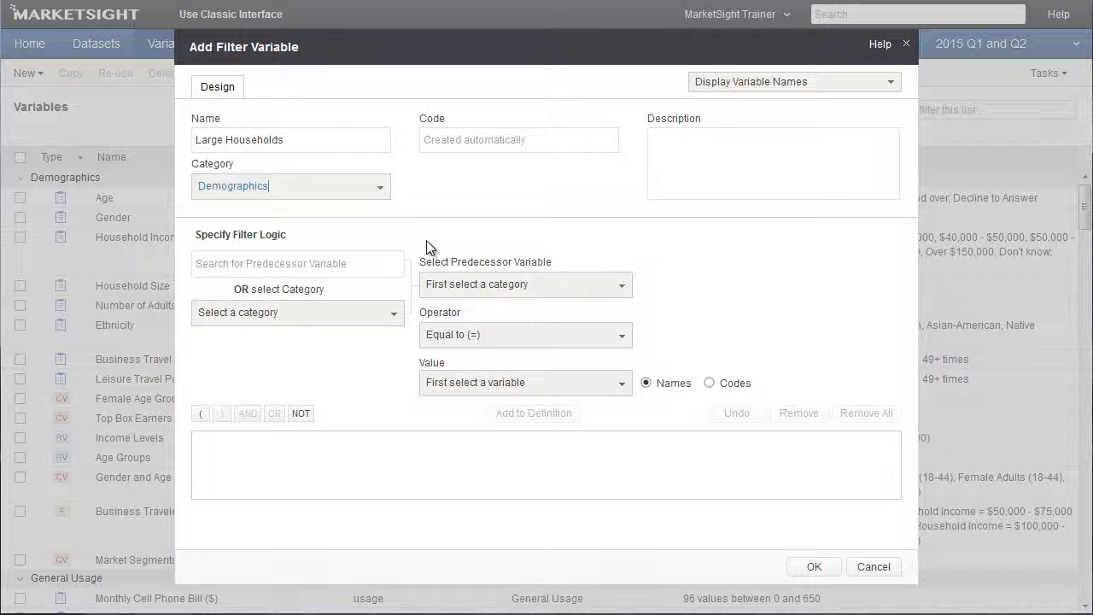
{"action": "mouse_move", "coordinate": [482, 306]}
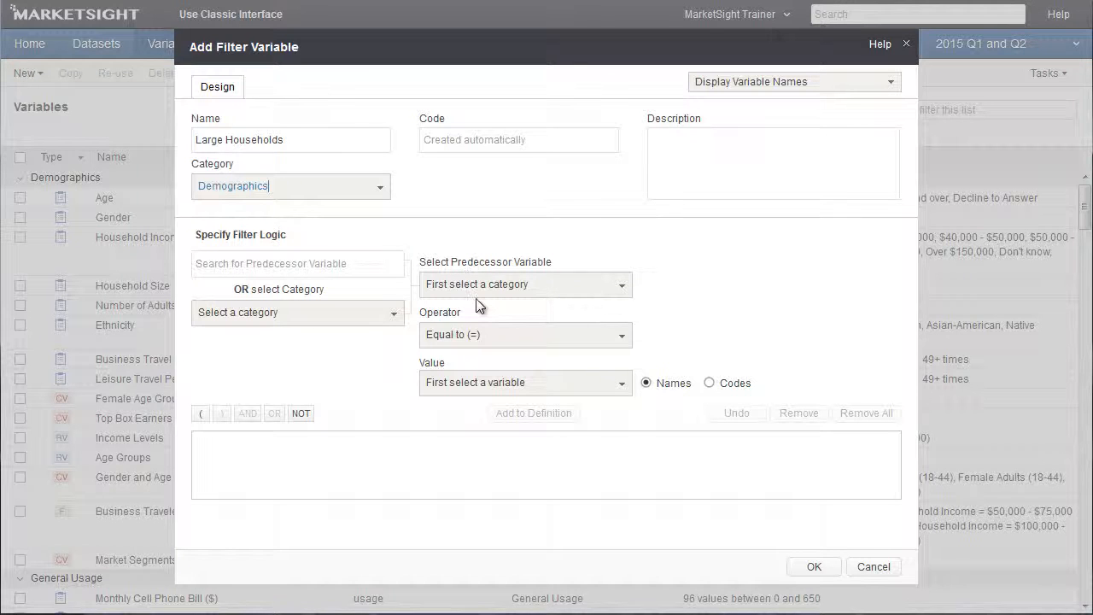
{"action": "mouse_move", "coordinate": [522, 367]}
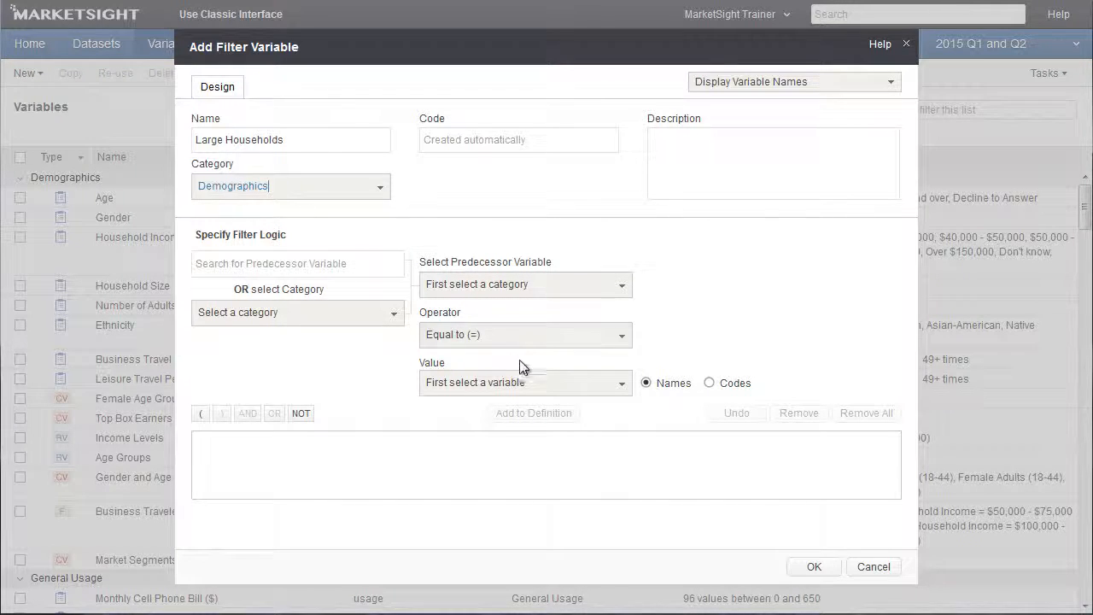
{"action": "mouse_move", "coordinate": [516, 373]}
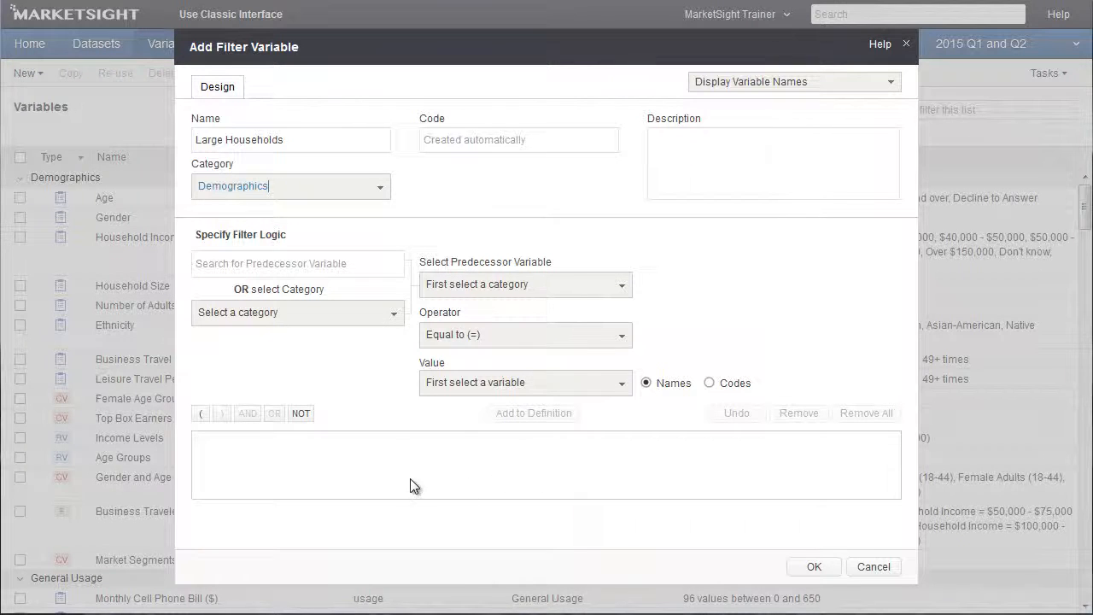
{"action": "mouse_move", "coordinate": [386, 482]}
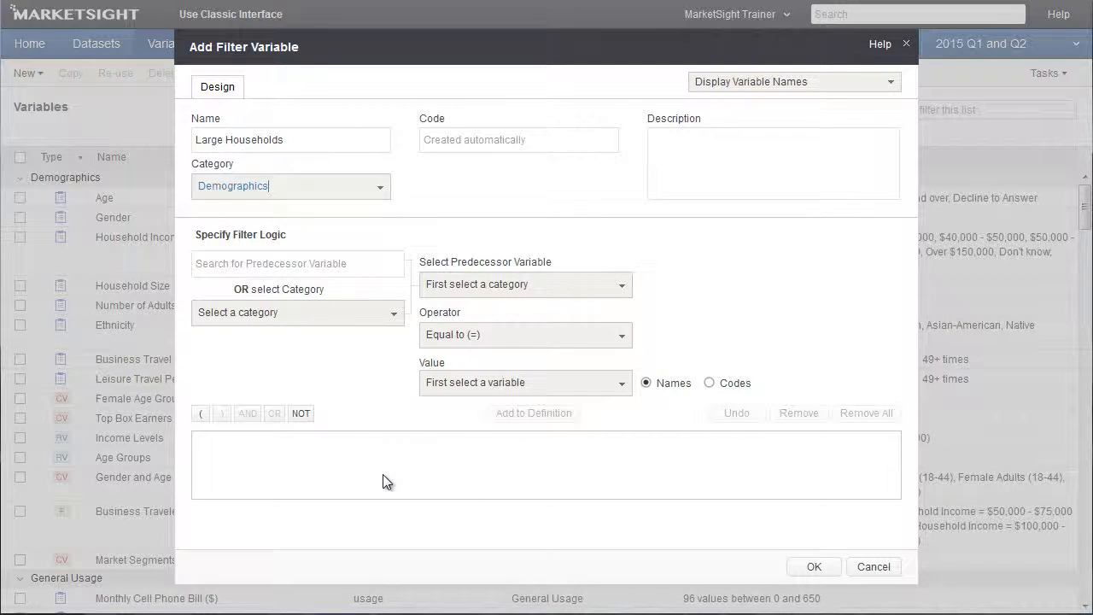
{"action": "mouse_move", "coordinate": [258, 342]}
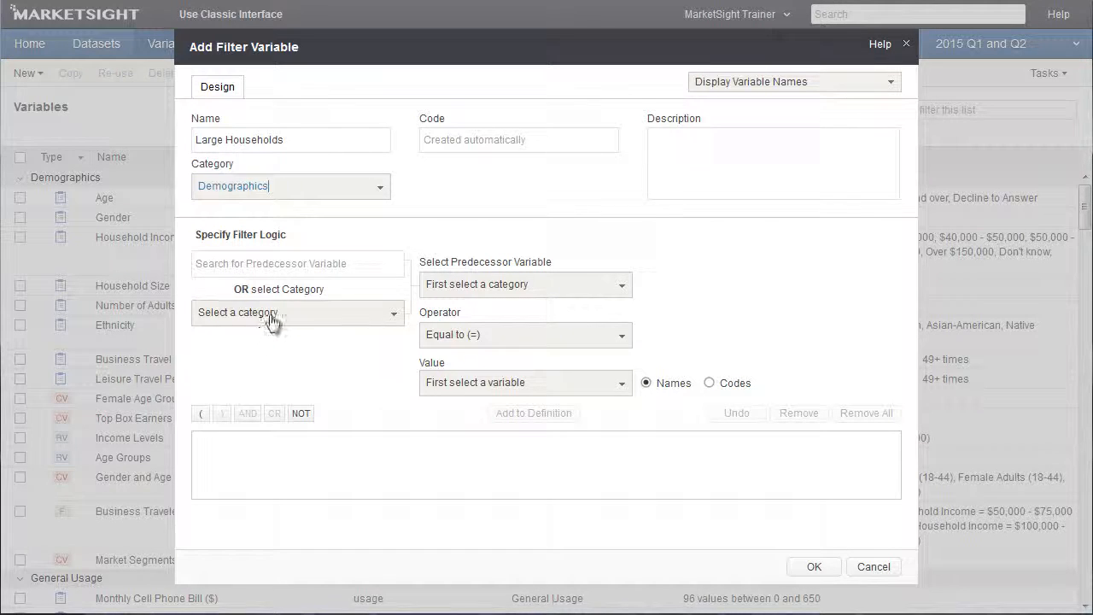
Step: Find Household Size via 'household' and set the condition Greater than or Equal to 4
{"action": "type", "text": "h"}
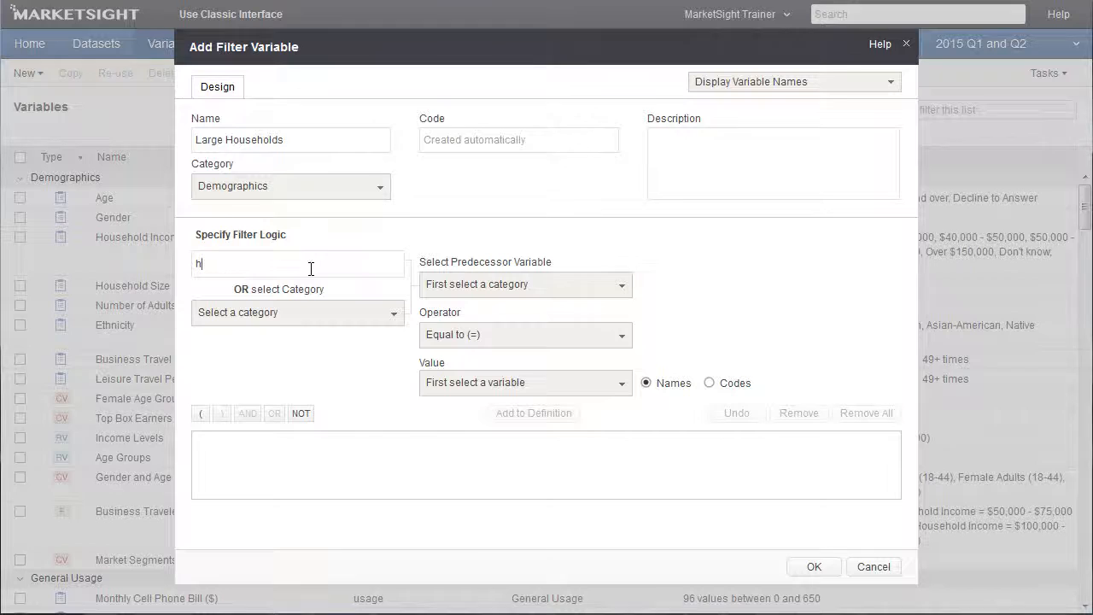
{"action": "type", "text": "ousehold"}
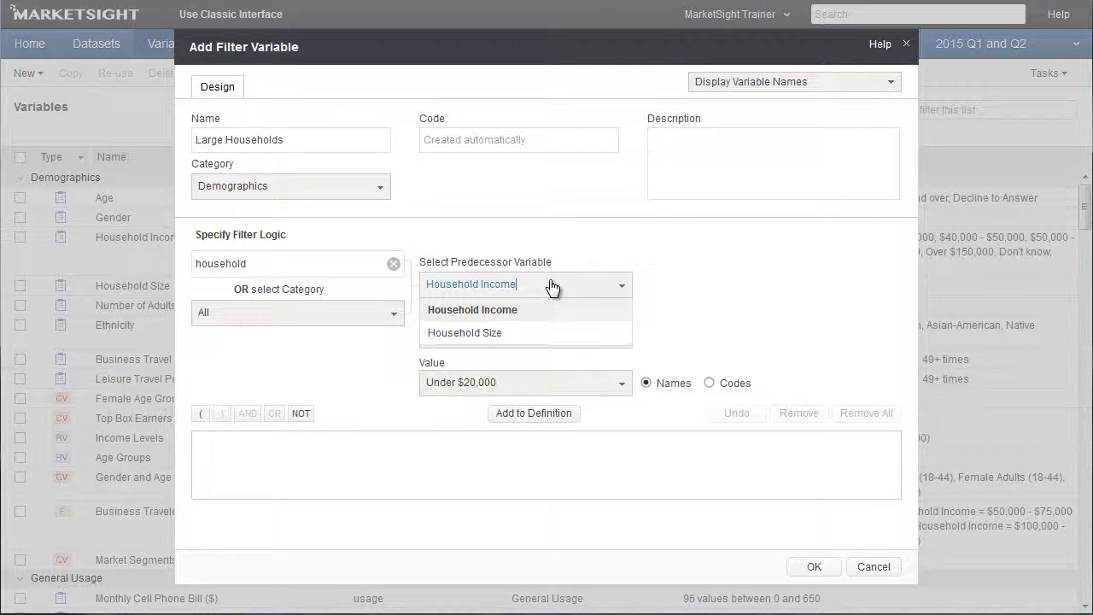
{"action": "mouse_move", "coordinate": [555, 329]}
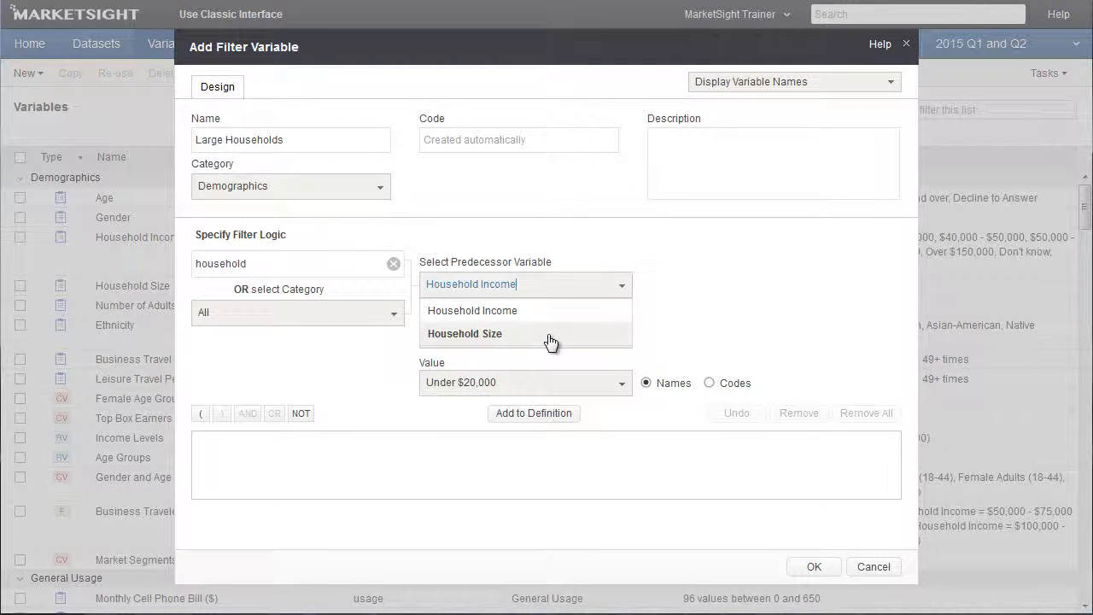
{"action": "left_click", "coordinate": [465, 333]}
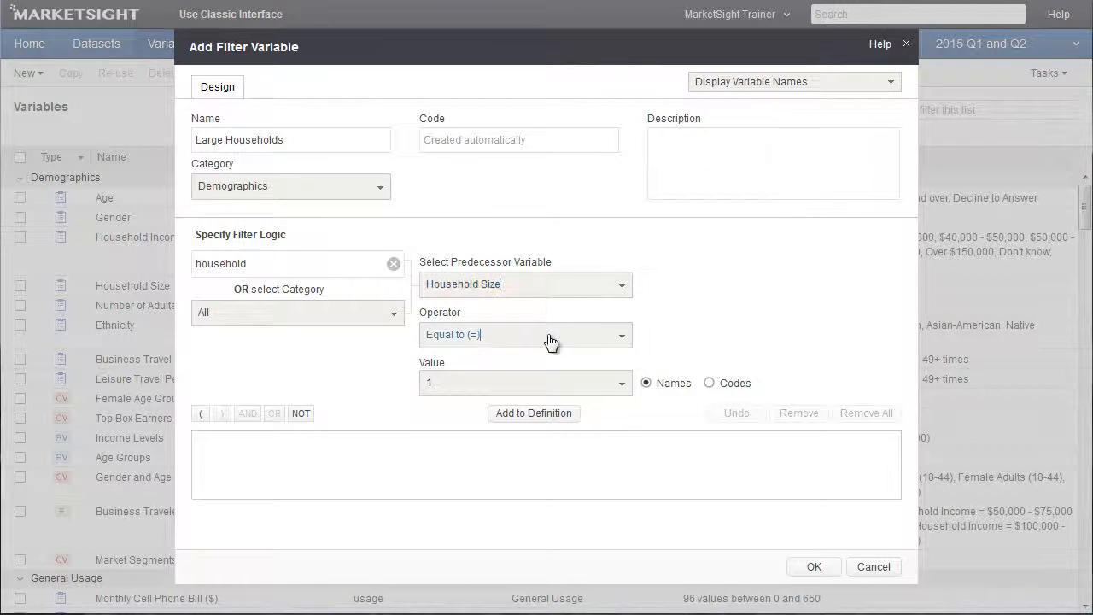
{"action": "left_click", "coordinate": [526, 333]}
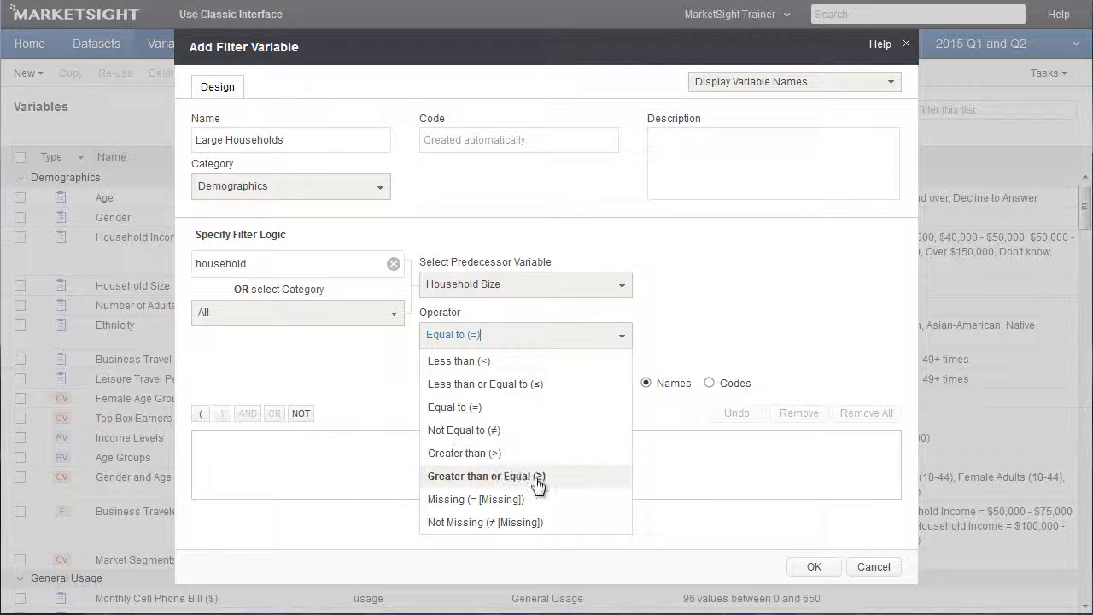
{"action": "left_click", "coordinate": [485, 475]}
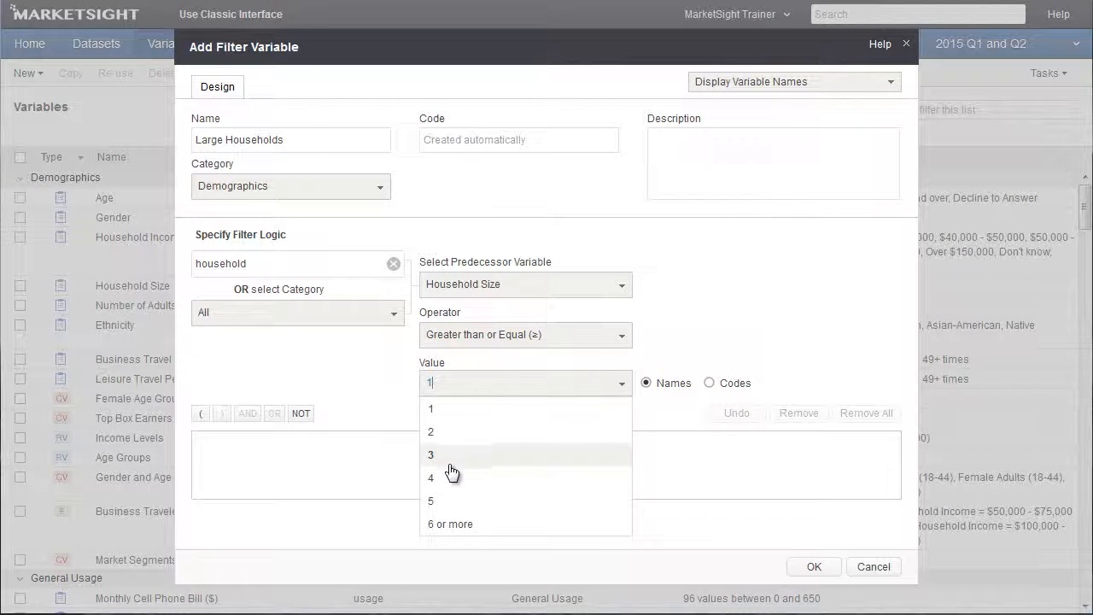
{"action": "left_click", "coordinate": [430, 478]}
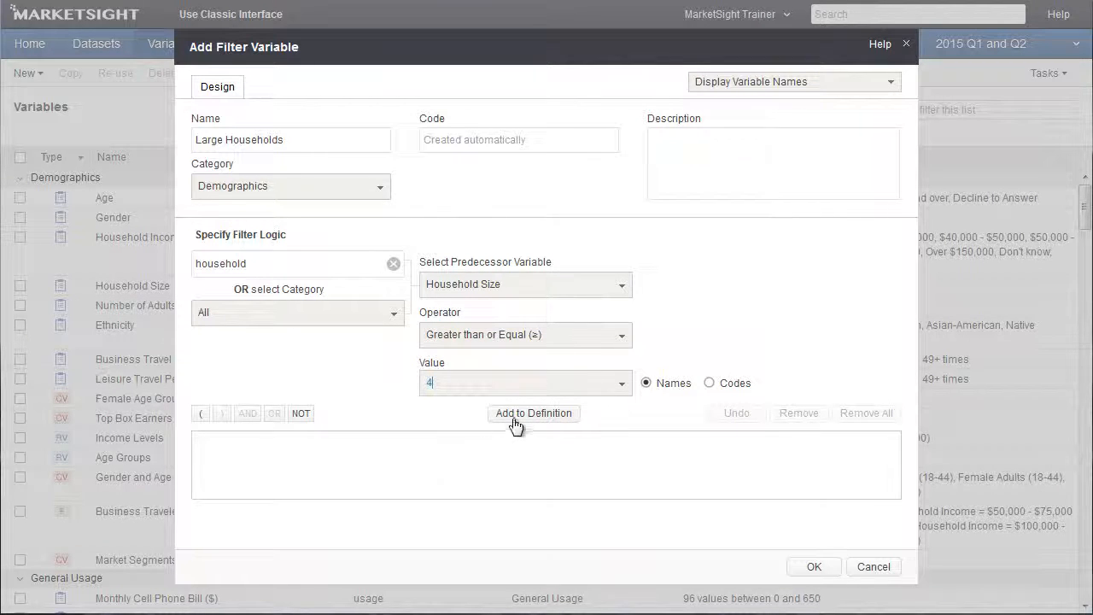
Step: Add Household Size ≥ 4 as the definition's only clause and select it
{"action": "left_click", "coordinate": [533, 412]}
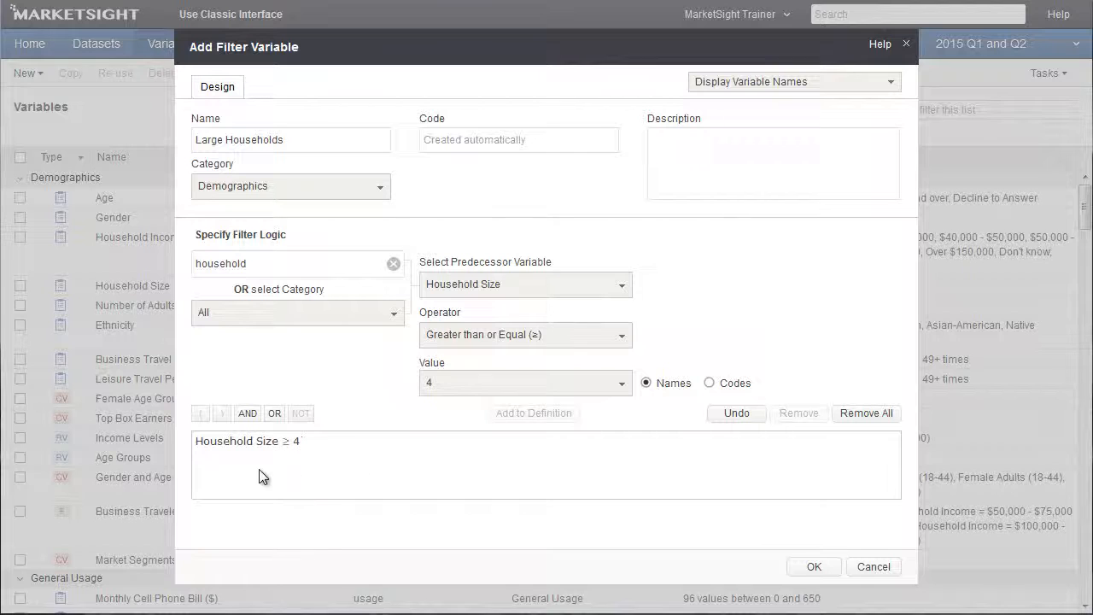
{"action": "mouse_move", "coordinate": [239, 475]}
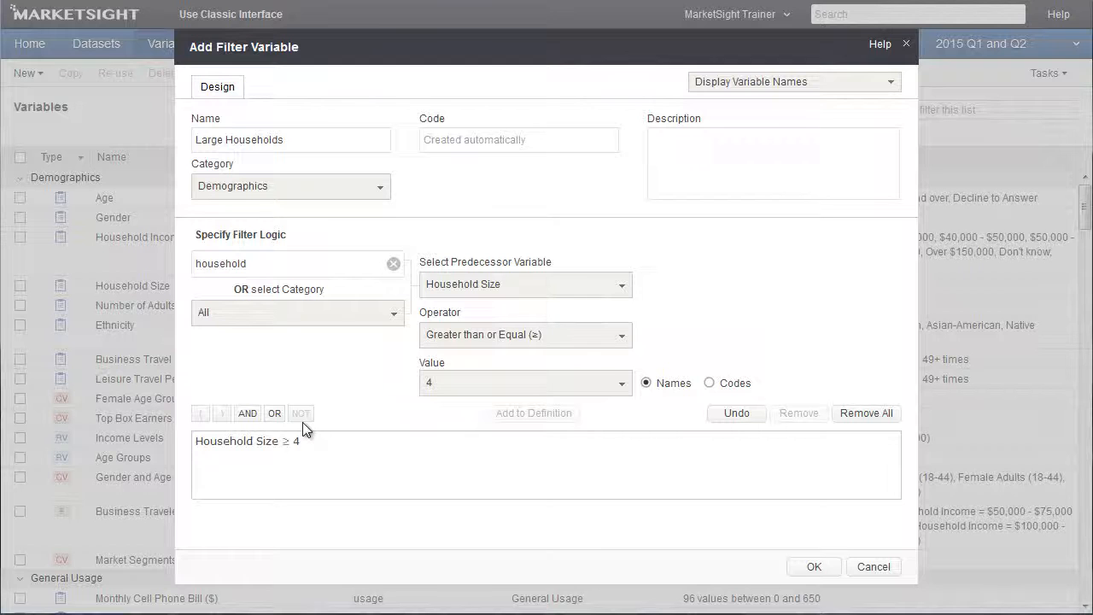
{"action": "left_click", "coordinate": [246, 441]}
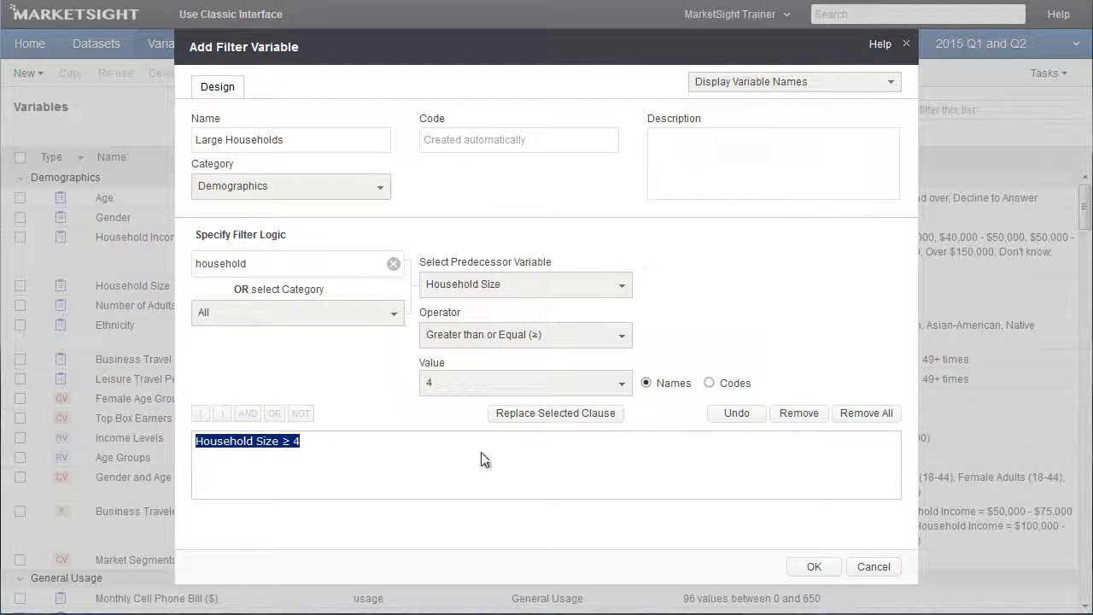
{"action": "mouse_move", "coordinate": [581, 431]}
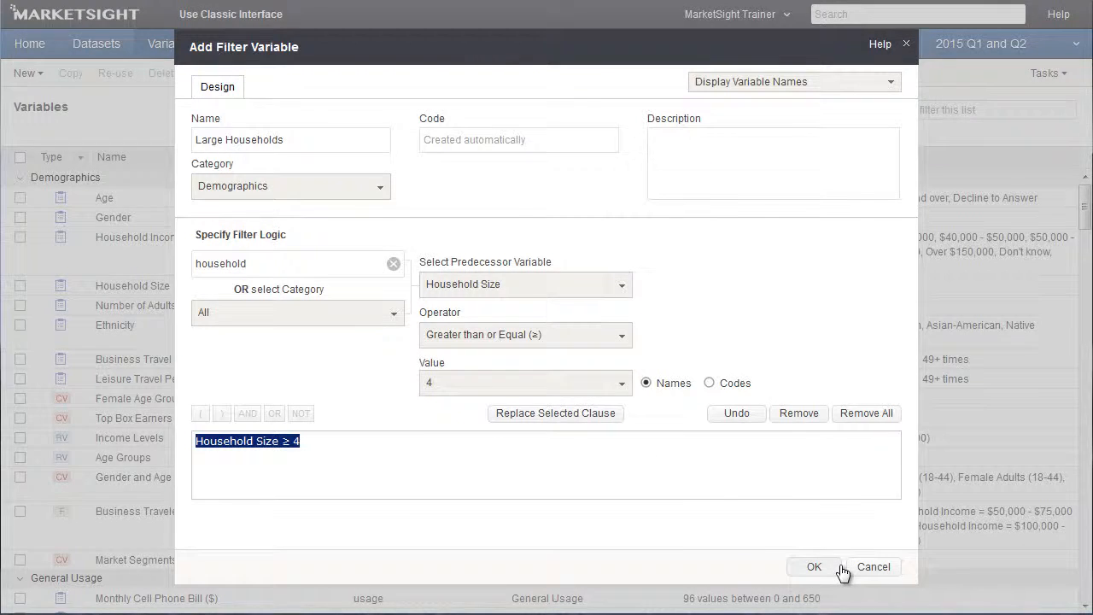
Step: Save Large Households under Demographics and bring up its statistics (107 cases)
{"action": "left_click", "coordinate": [813, 567]}
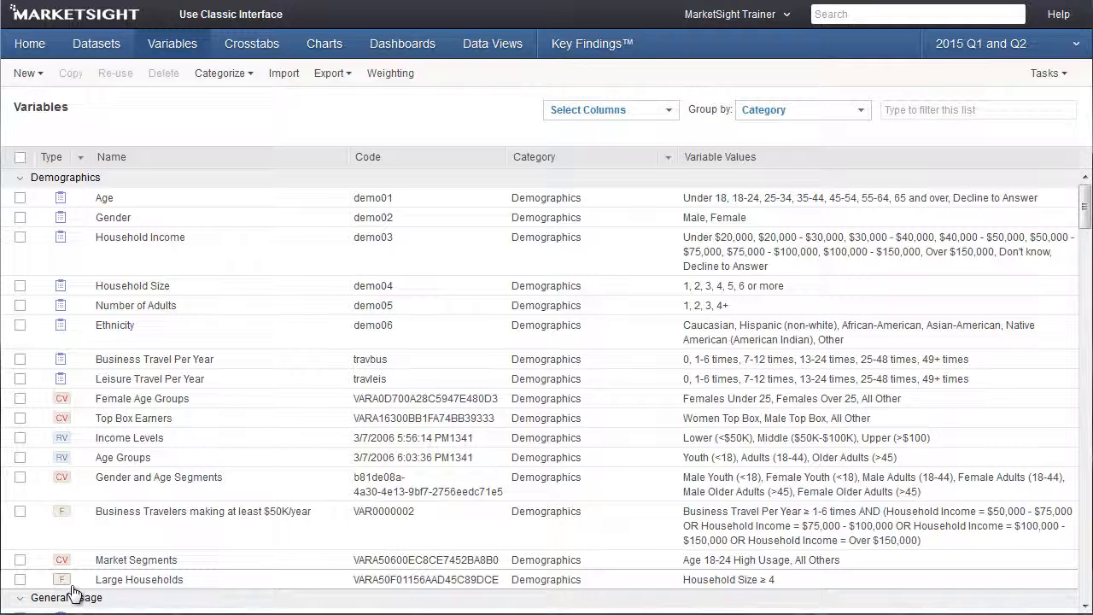
{"action": "left_click", "coordinate": [139, 579]}
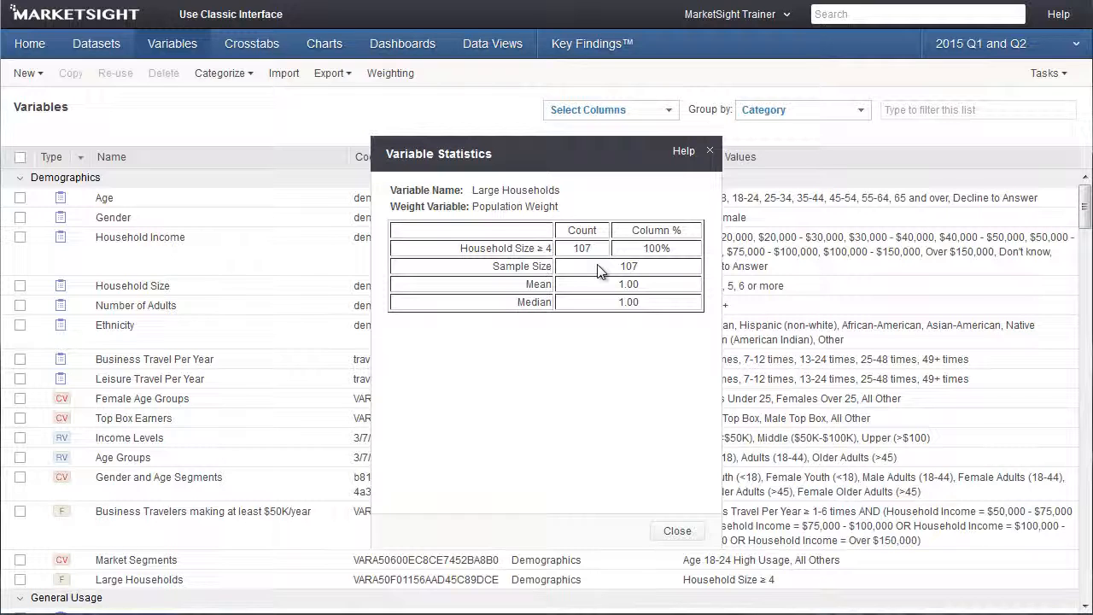
Step: Close the 107-case, 100% statistics and return to the variables list
{"action": "left_click", "coordinate": [676, 530]}
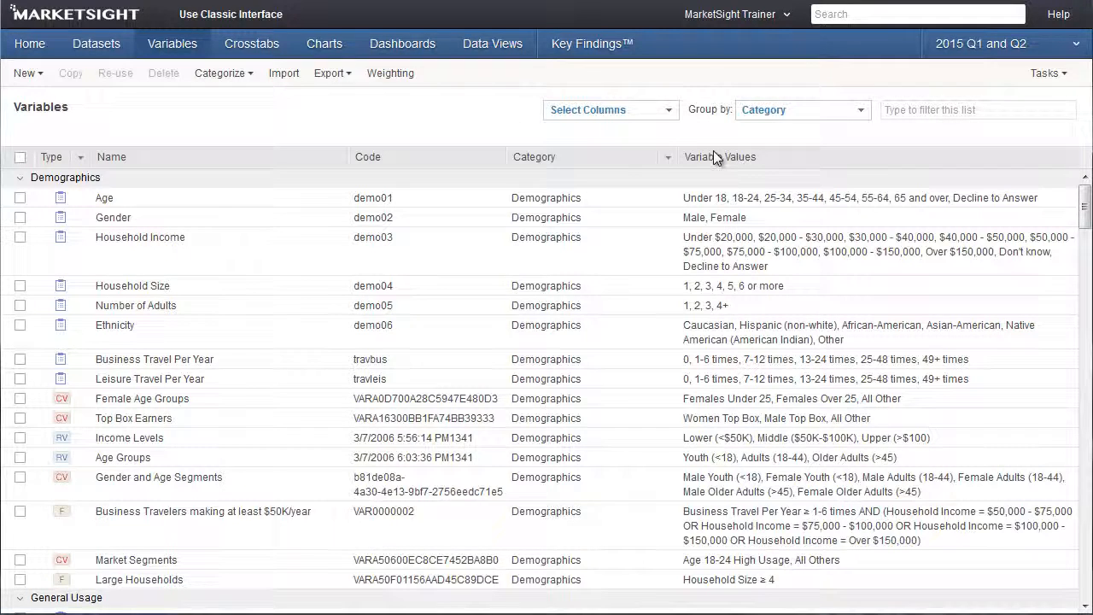